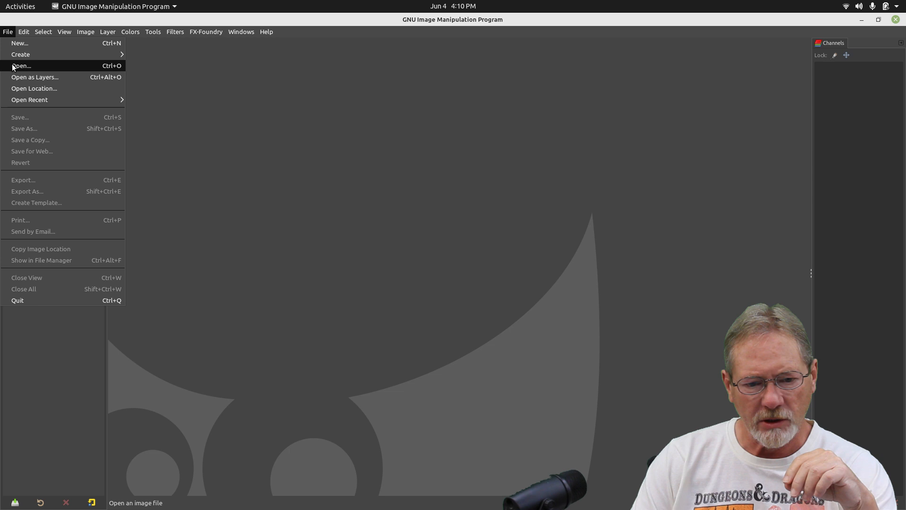
- Open renfest_2019_1920x1080_164.png from the gimp_layer_mask1 assets folder
{"action": "left_click", "coordinate": [21, 67]}
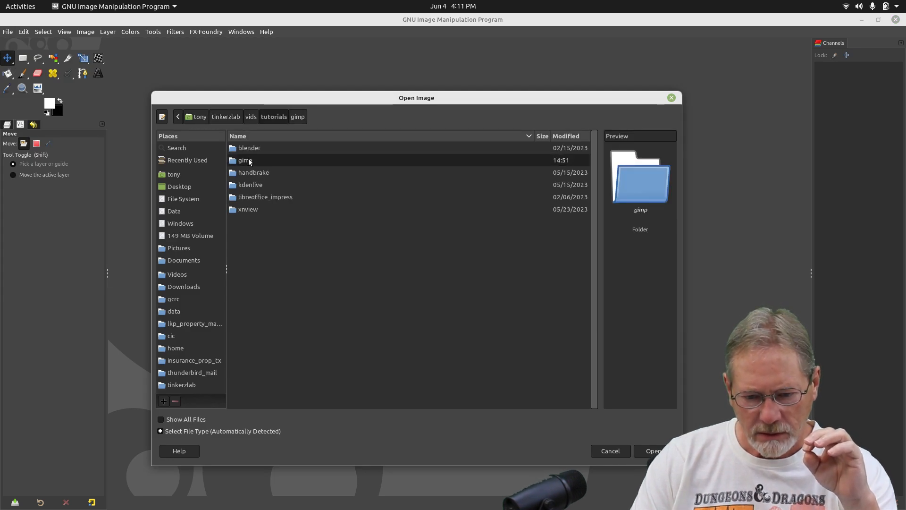
{"action": "double_click", "coordinate": [246, 160]}
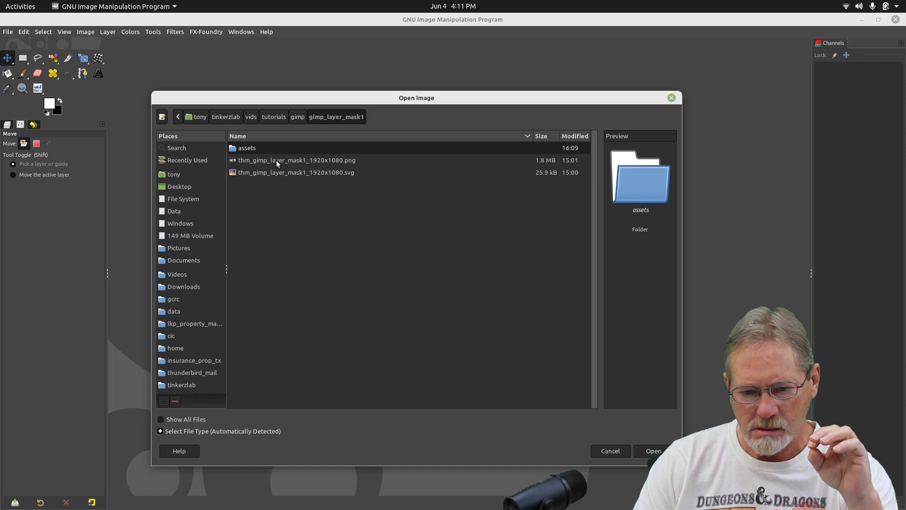
{"action": "double_click", "coordinate": [247, 147]}
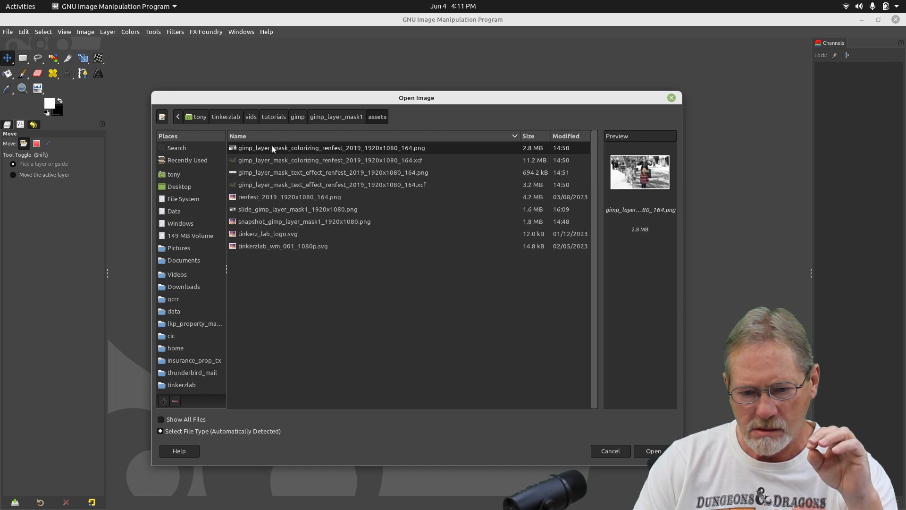
{"action": "left_click", "coordinate": [283, 196]}
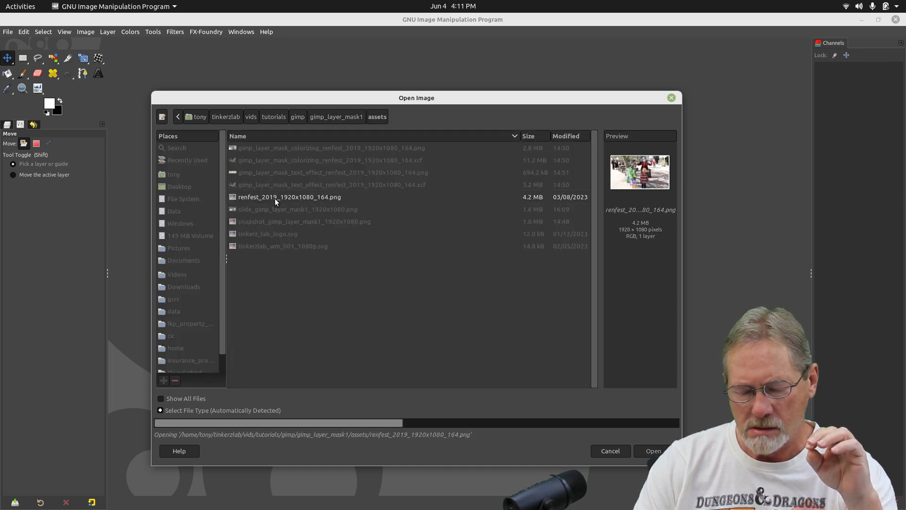
{"action": "left_click", "coordinate": [653, 450]}
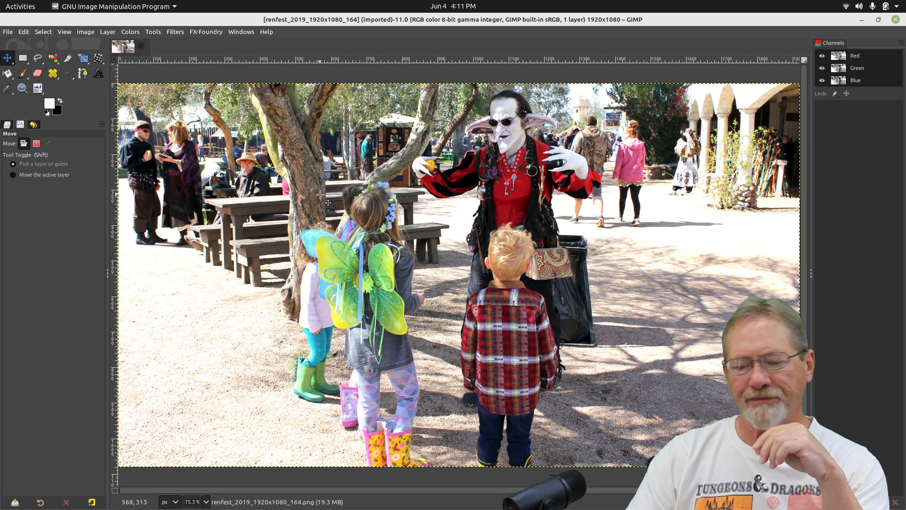
{"action": "mouse_move", "coordinate": [246, 212]}
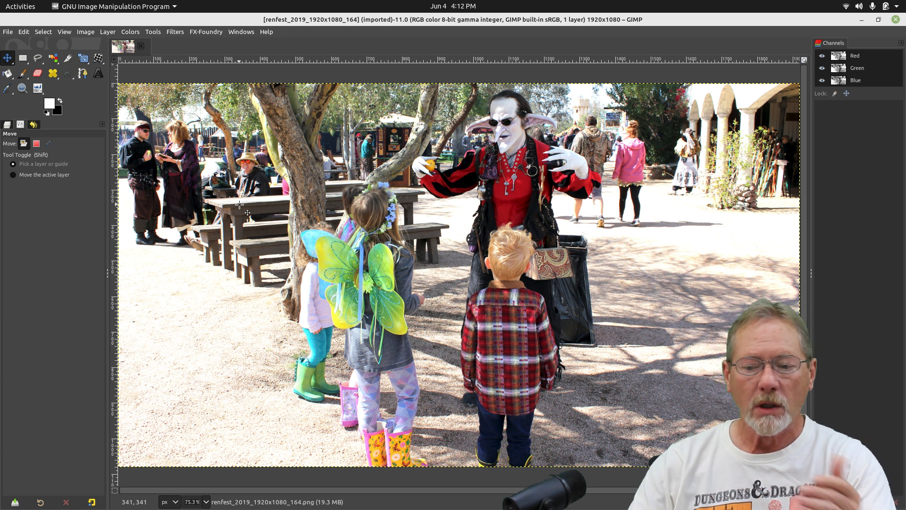
{"action": "mouse_move", "coordinate": [397, 190]}
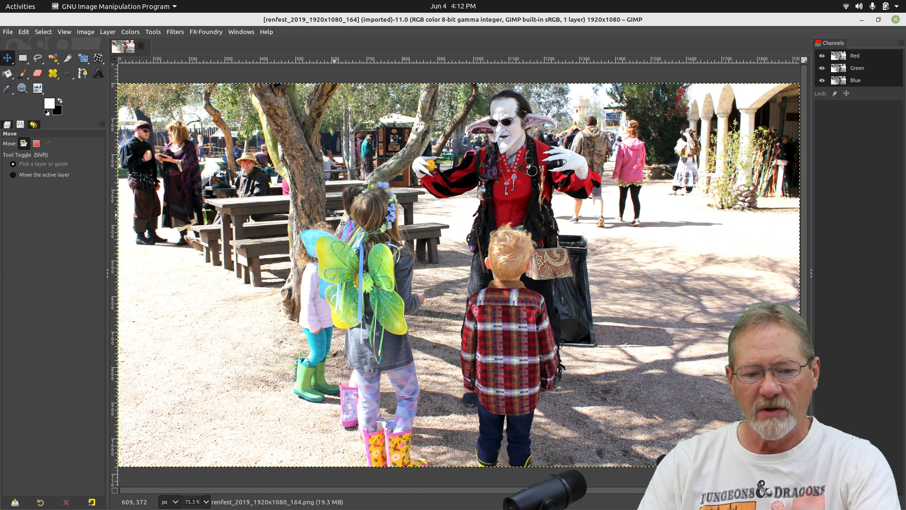
{"action": "mouse_move", "coordinate": [294, 202]}
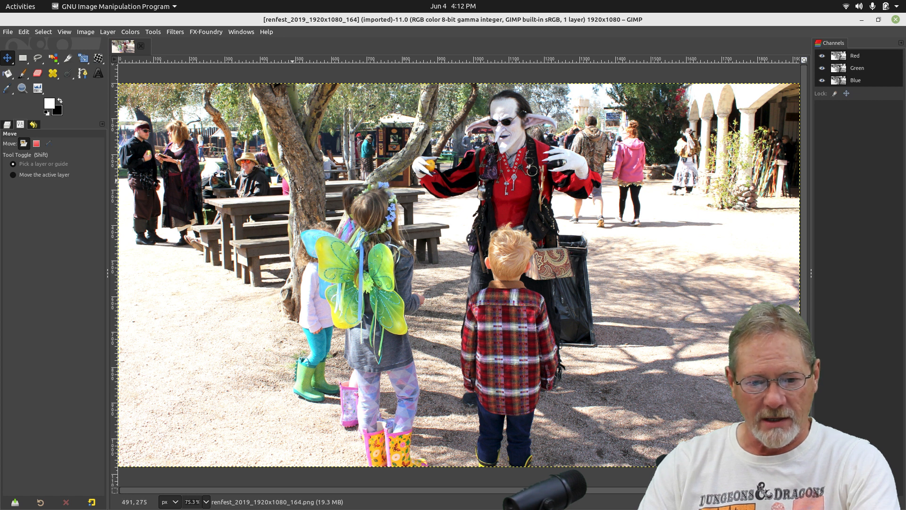
{"action": "mouse_move", "coordinate": [273, 189]}
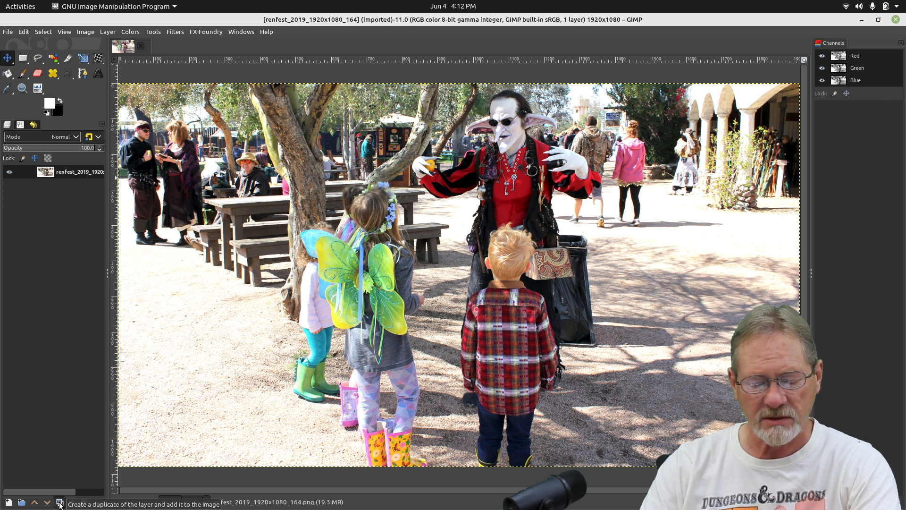
- Duplicate the renfest 2019 layer so a copy sits on top
{"action": "left_click", "coordinate": [60, 502]}
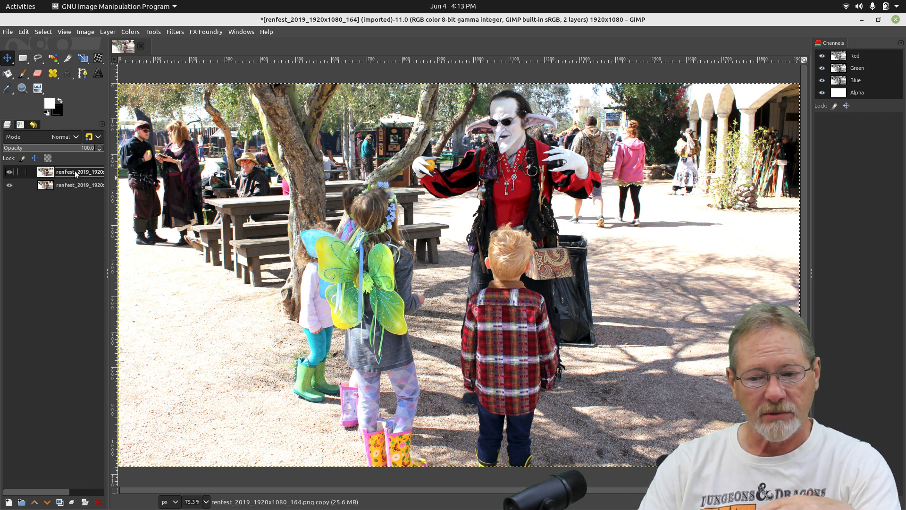
- Desaturate the top copy layer to black and white in Luminance mode
{"action": "right_click", "coordinate": [232, 157]}
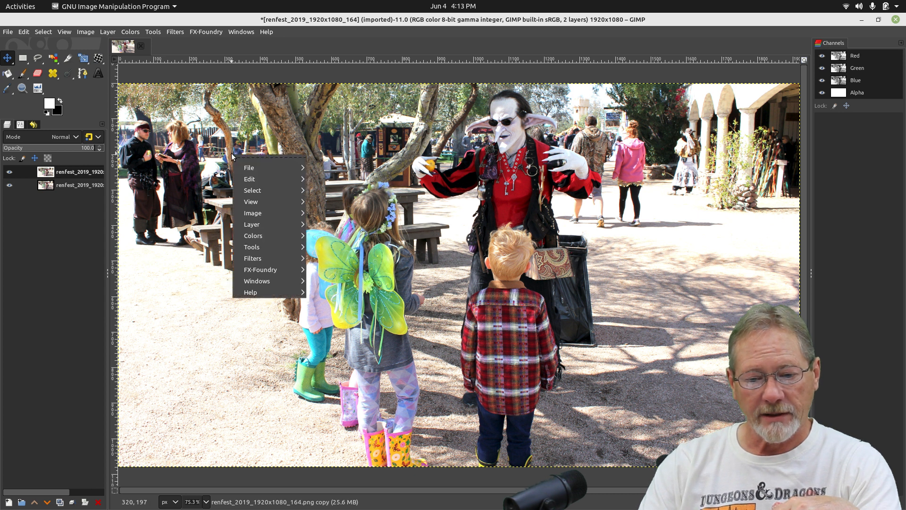
{"action": "left_click", "coordinate": [253, 236]}
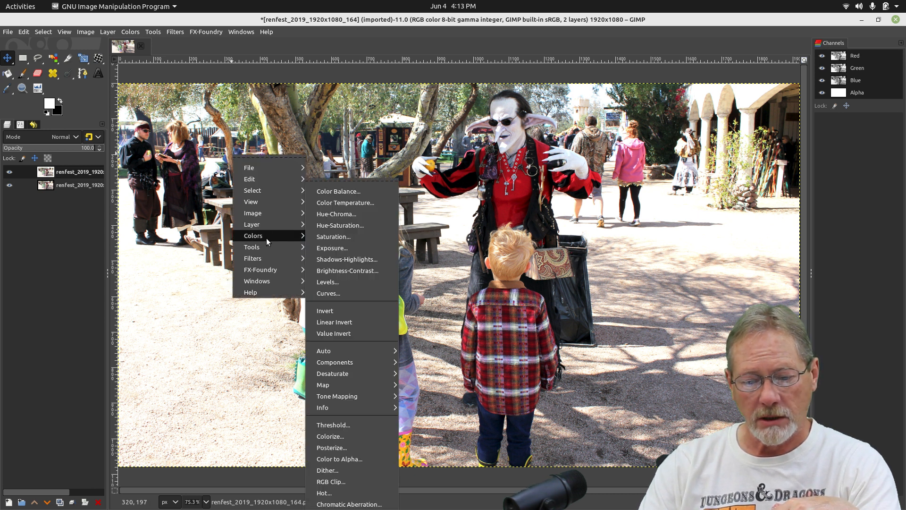
{"action": "mouse_move", "coordinate": [351, 374]}
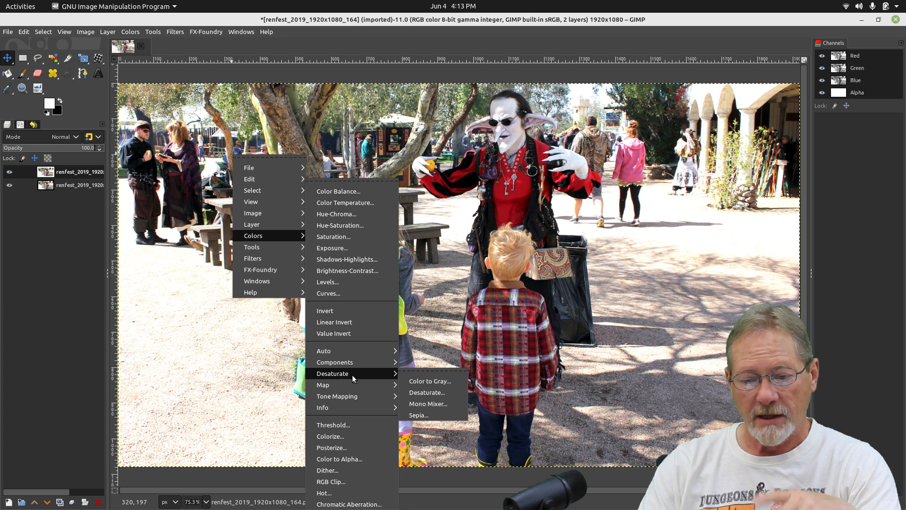
{"action": "mouse_move", "coordinate": [427, 392]}
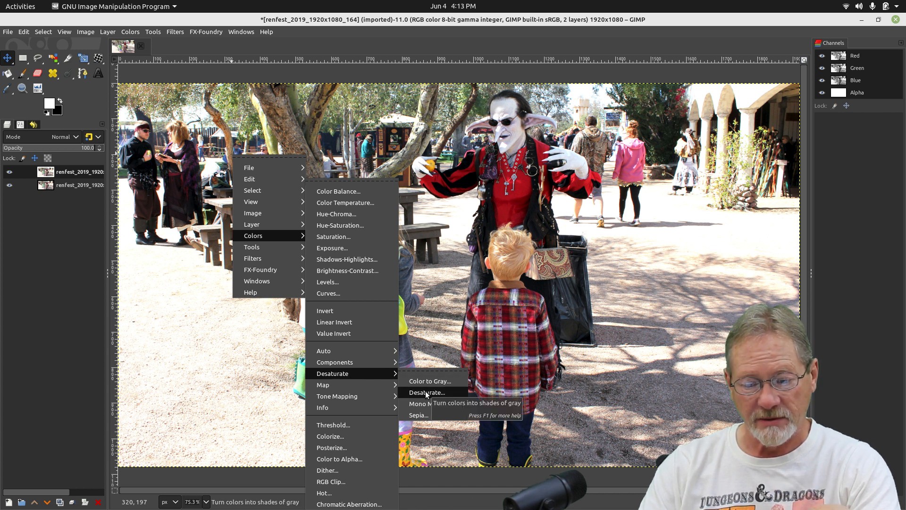
{"action": "left_click", "coordinate": [426, 392]}
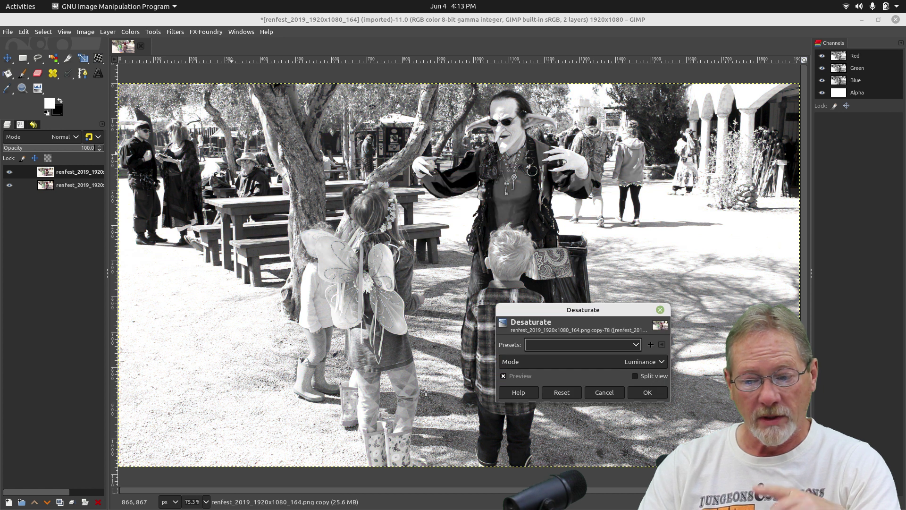
{"action": "left_click", "coordinate": [647, 392]}
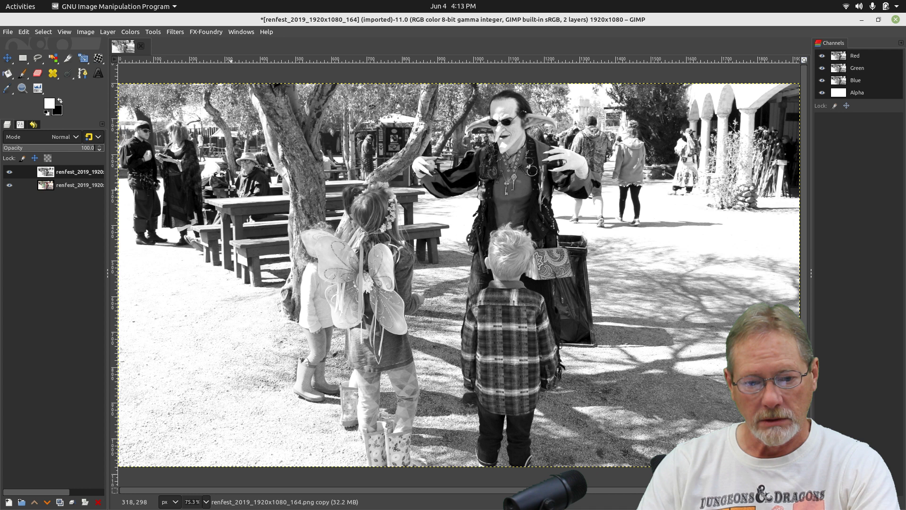
- Add a White (full opacity) layer mask to the black-and-white top layer
{"action": "right_click", "coordinate": [66, 171]}
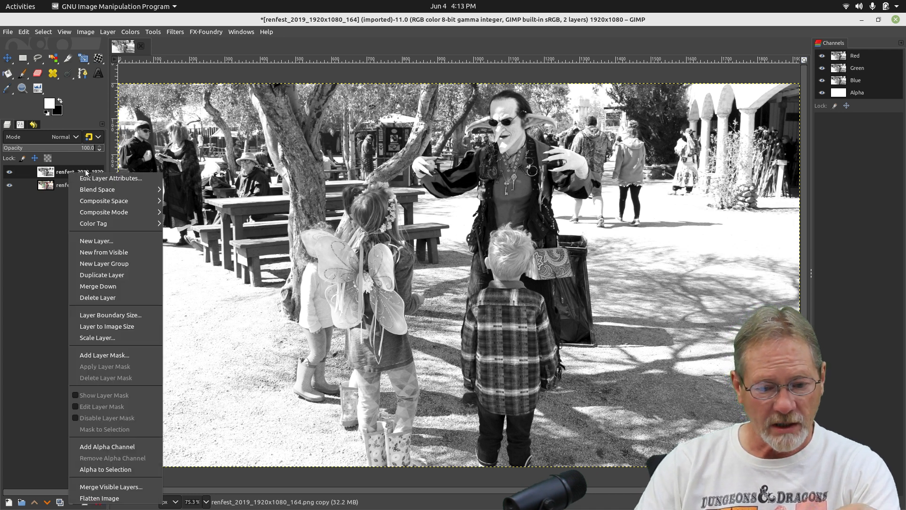
{"action": "mouse_move", "coordinate": [104, 355]}
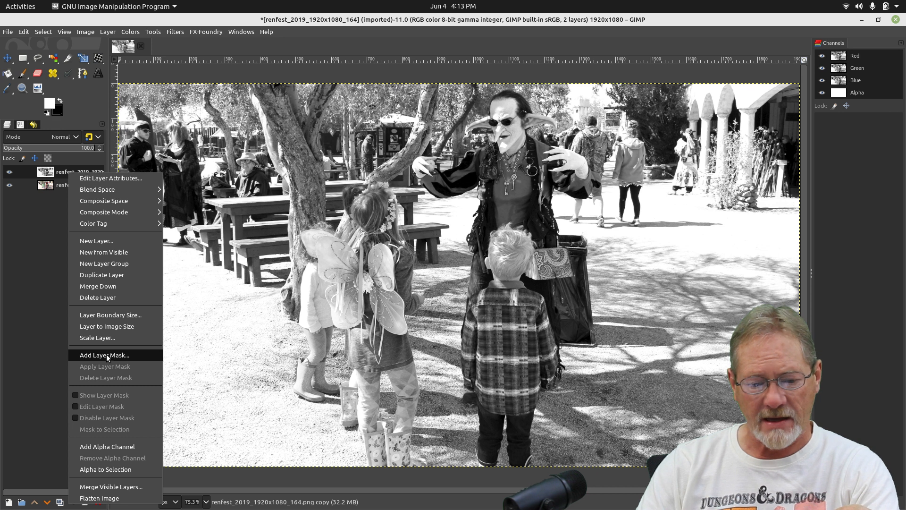
{"action": "left_click", "coordinate": [103, 354]}
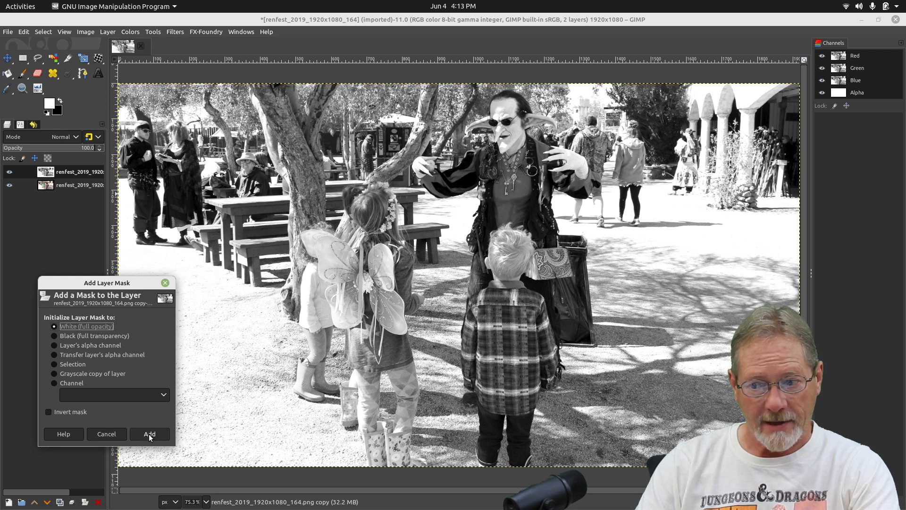
{"action": "left_click", "coordinate": [149, 433]}
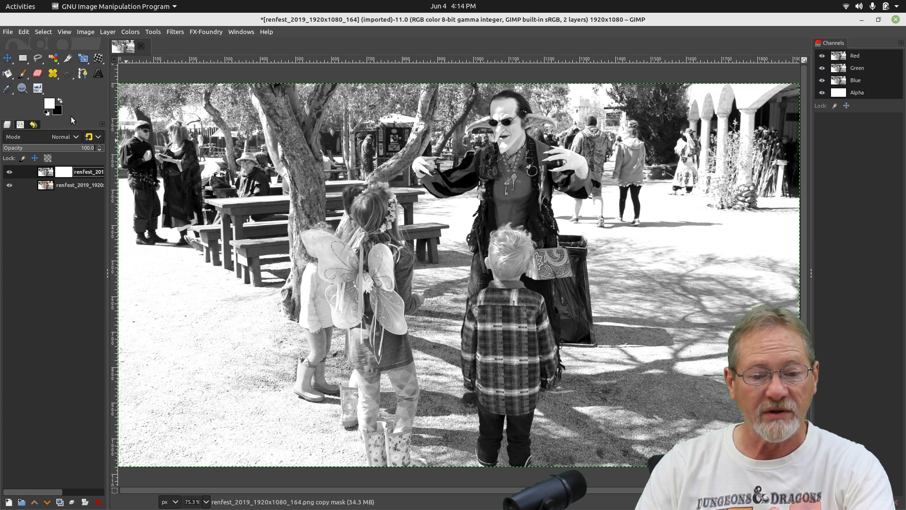
{"action": "mouse_move", "coordinate": [66, 124]}
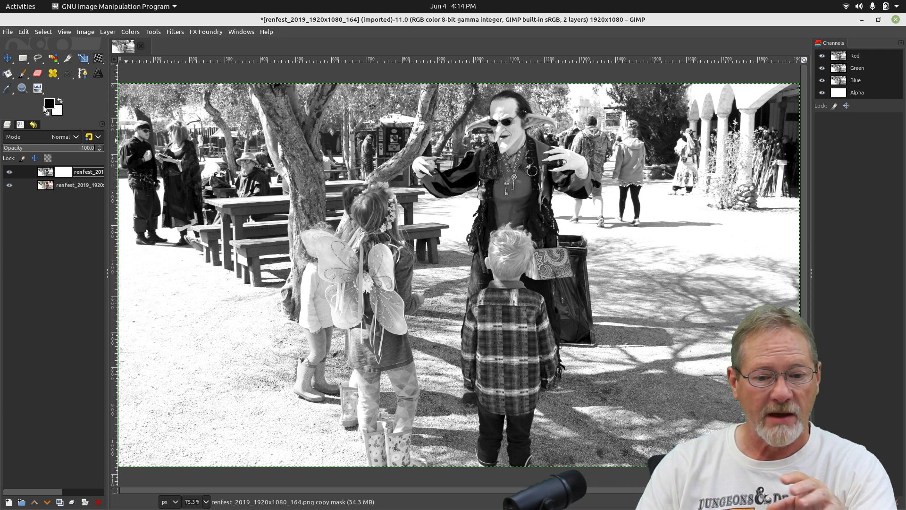
{"action": "mouse_move", "coordinate": [49, 105]}
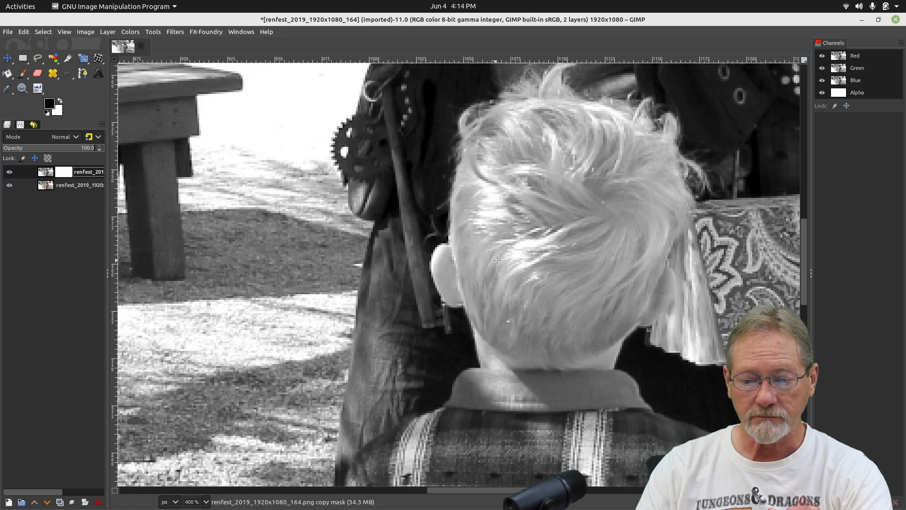
- Zoom to 400% on the boy and move the view down to his boots
{"action": "left_click", "coordinate": [130, 32]}
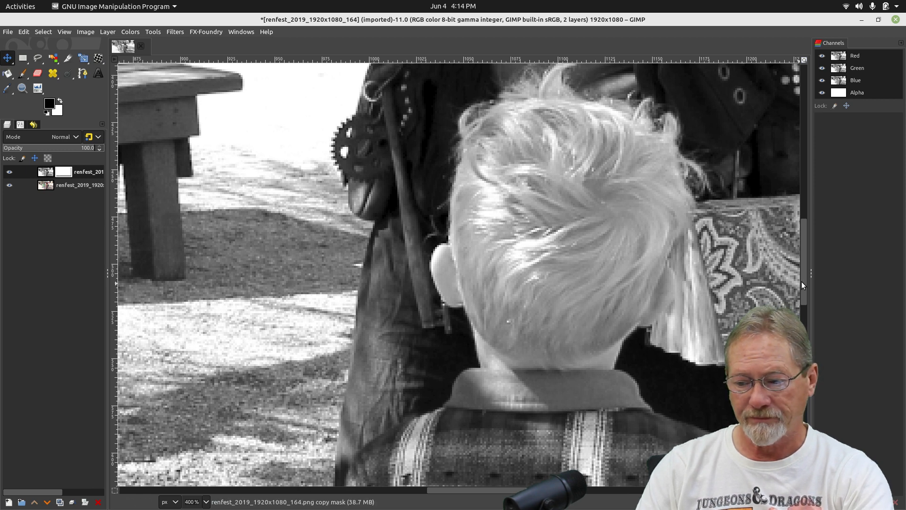
{"action": "scroll", "scroll_direction": "down", "scroll_amount": 3}
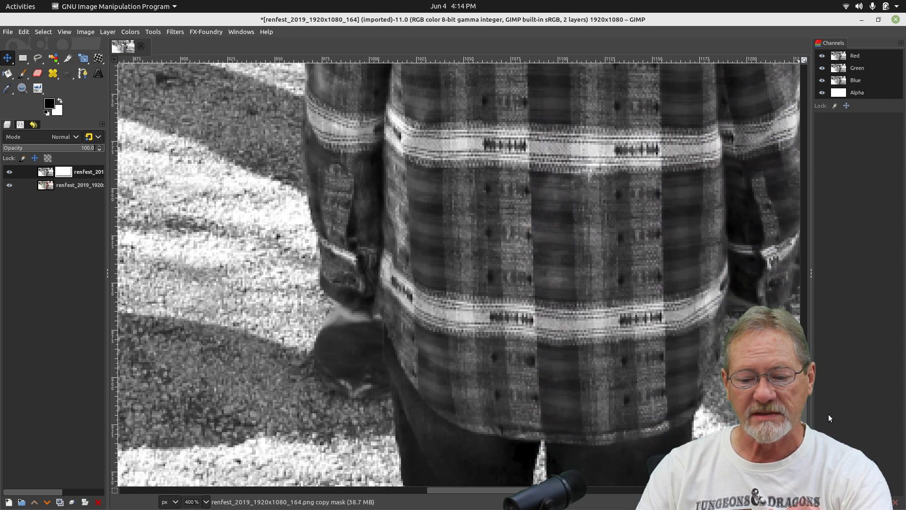
{"action": "scroll", "scroll_direction": "down", "scroll_amount": 3}
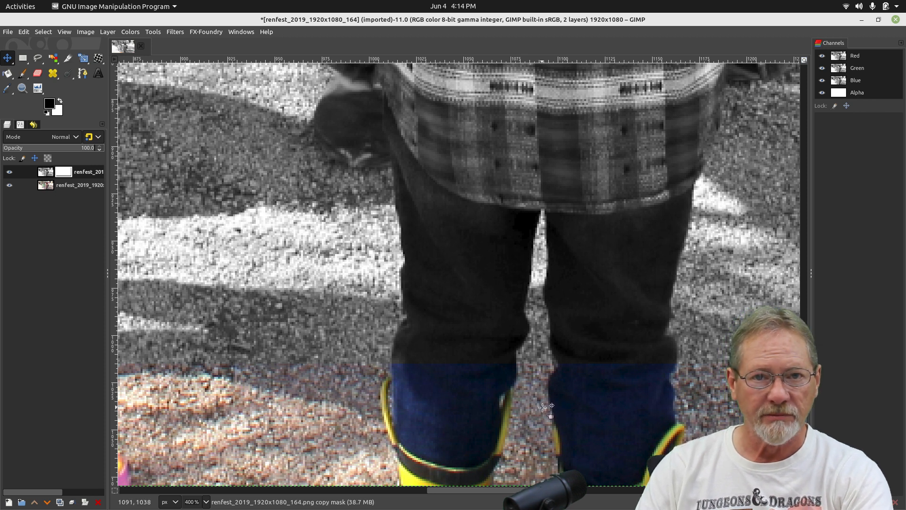
{"action": "mouse_move", "coordinate": [423, 372]}
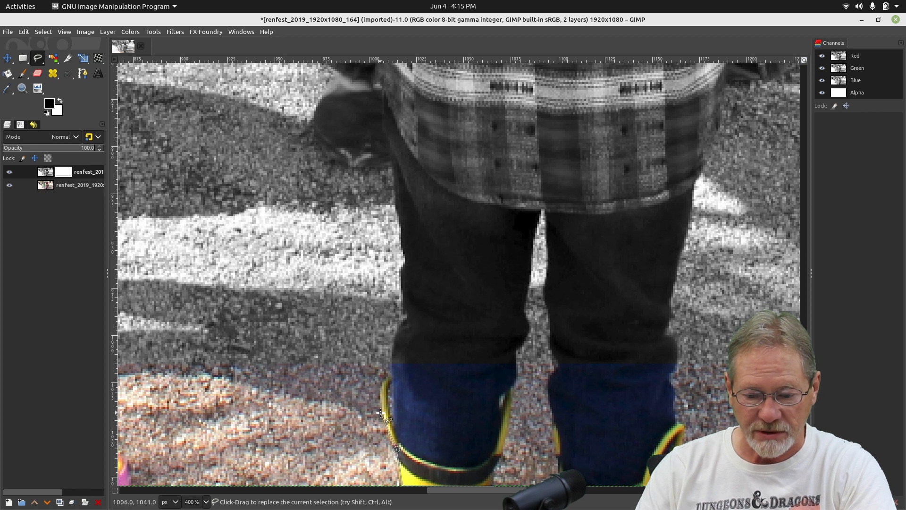
{"action": "mouse_move", "coordinate": [392, 387]}
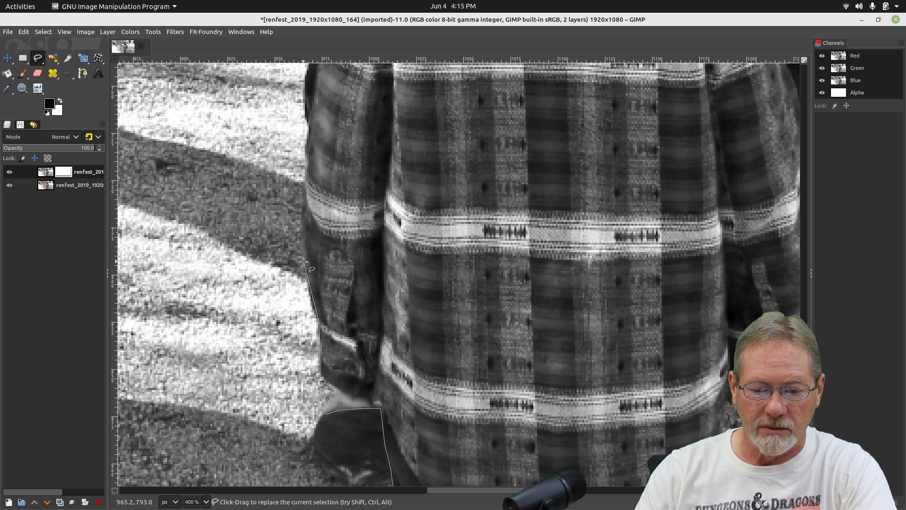
{"action": "mouse_move", "coordinate": [305, 189]}
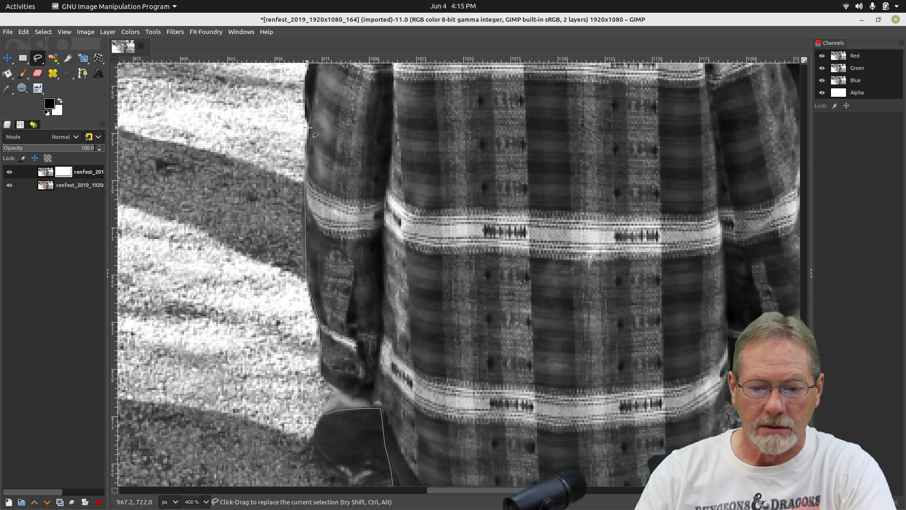
- Place Free Select points along the boy's lower shirt, shoulder and collar edges
{"action": "left_click", "coordinate": [458, 187]}
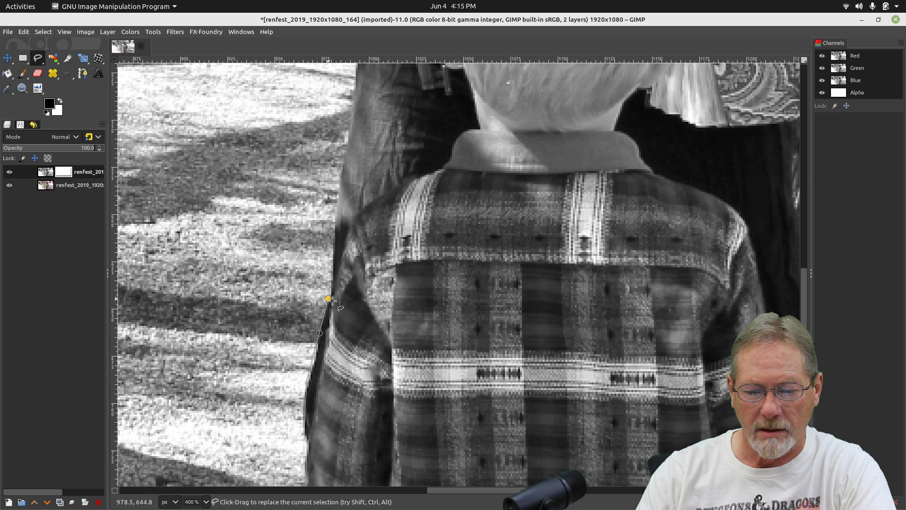
{"action": "left_click", "coordinate": [412, 177]}
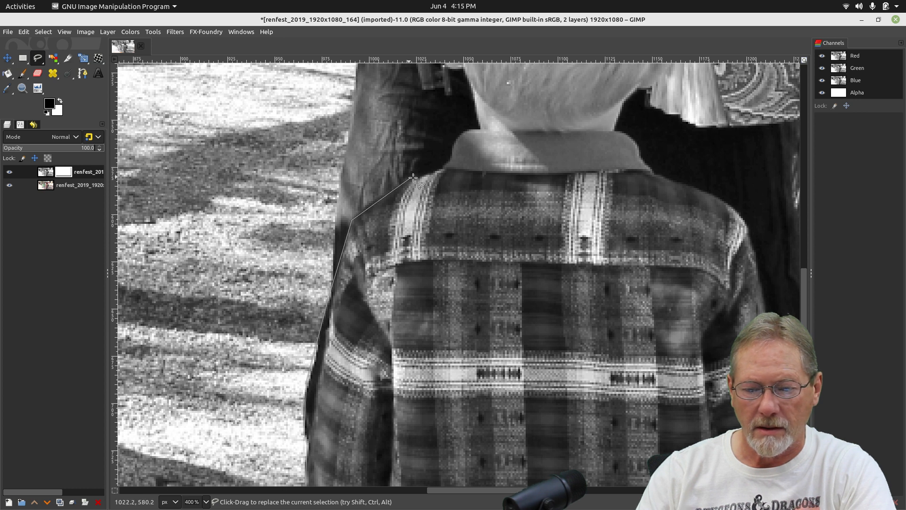
{"action": "left_click", "coordinate": [448, 177]}
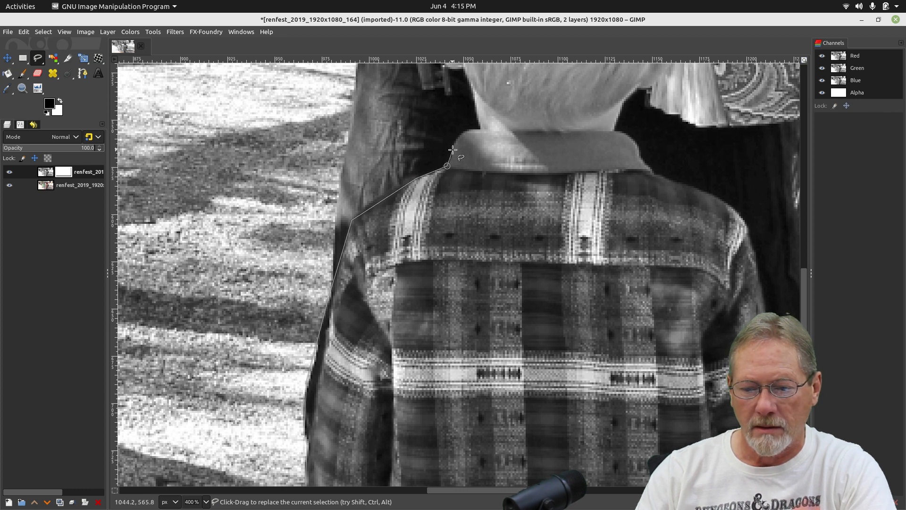
{"action": "left_click", "coordinate": [478, 130]}
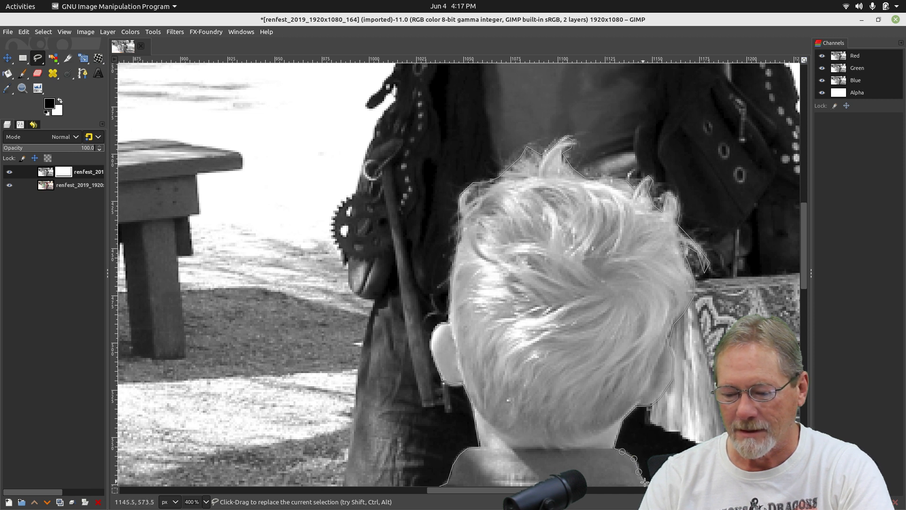
- Scroll the zoomed view down the boy's shirt sides and jeans while tracing
{"action": "scroll", "scroll_direction": "down", "scroll_amount": 3}
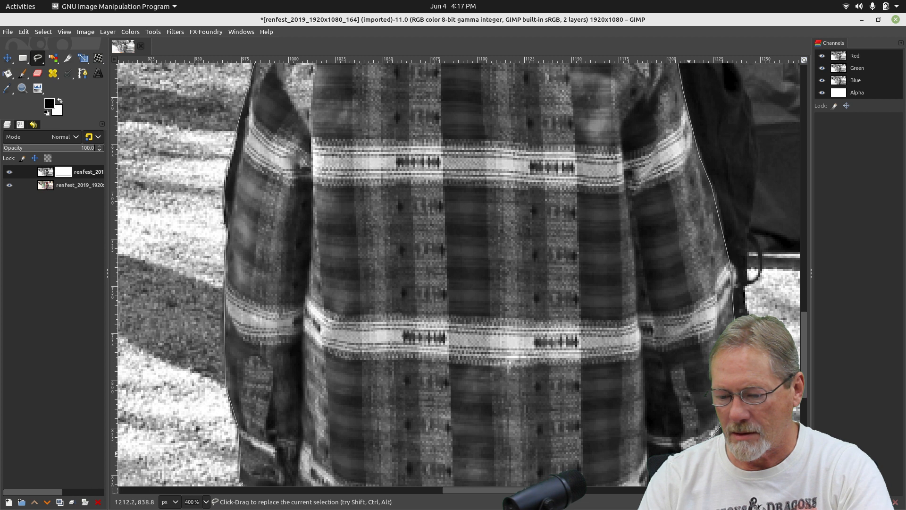
{"action": "mouse_move", "coordinate": [650, 459]}
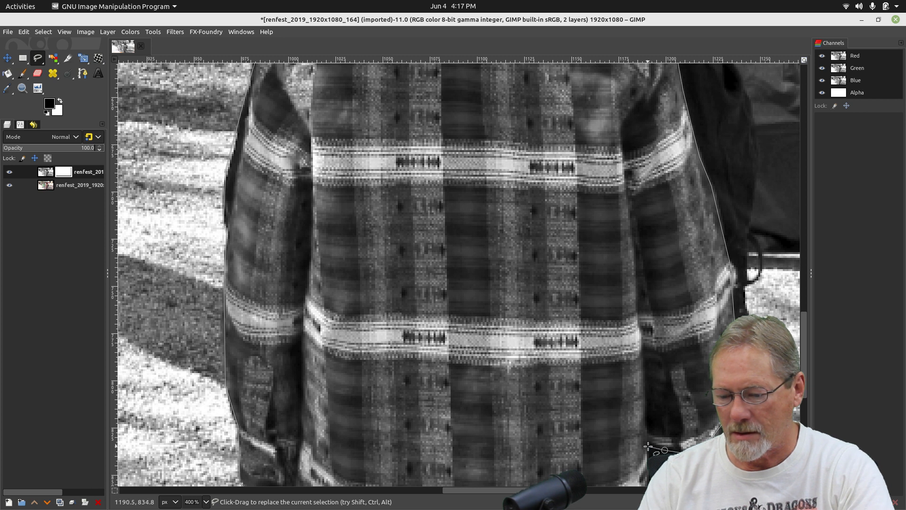
{"action": "scroll", "scroll_direction": "down", "scroll_amount": 3}
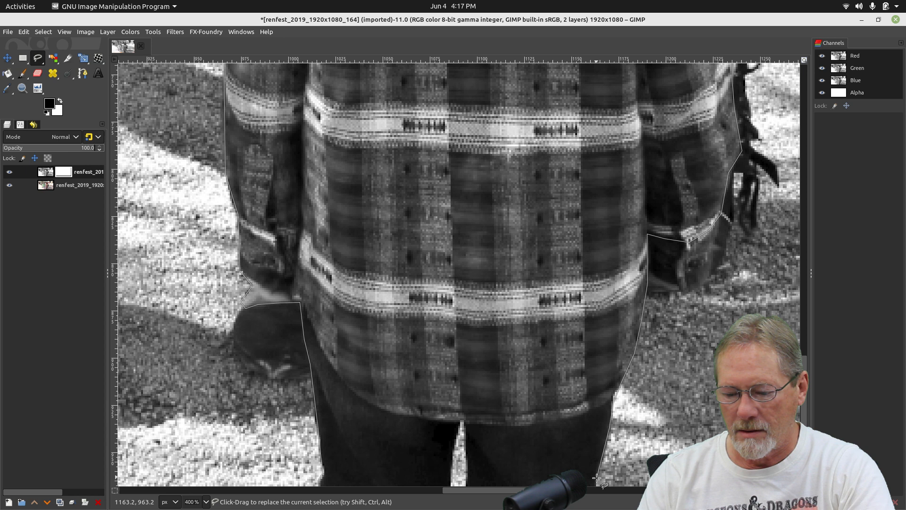
{"action": "scroll", "scroll_direction": "down", "scroll_amount": 3}
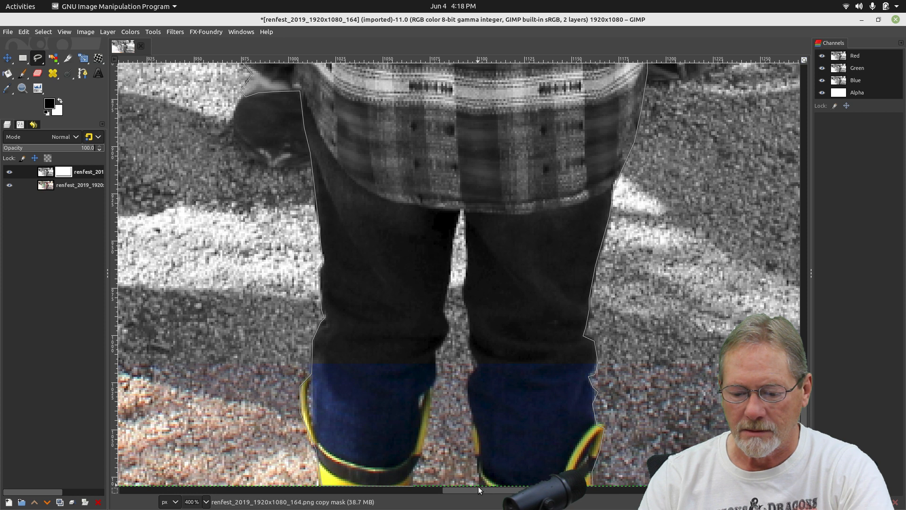
{"action": "mouse_move", "coordinate": [478, 457]}
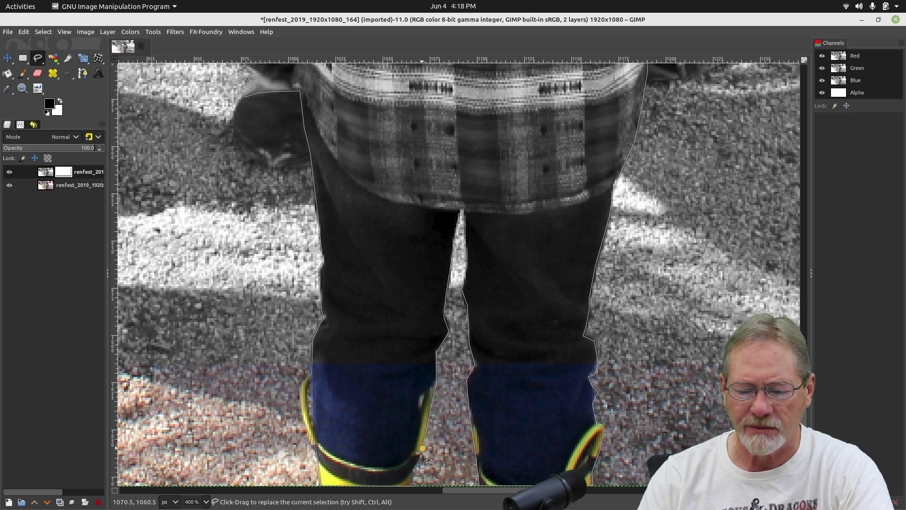
{"action": "mouse_move", "coordinate": [414, 495]}
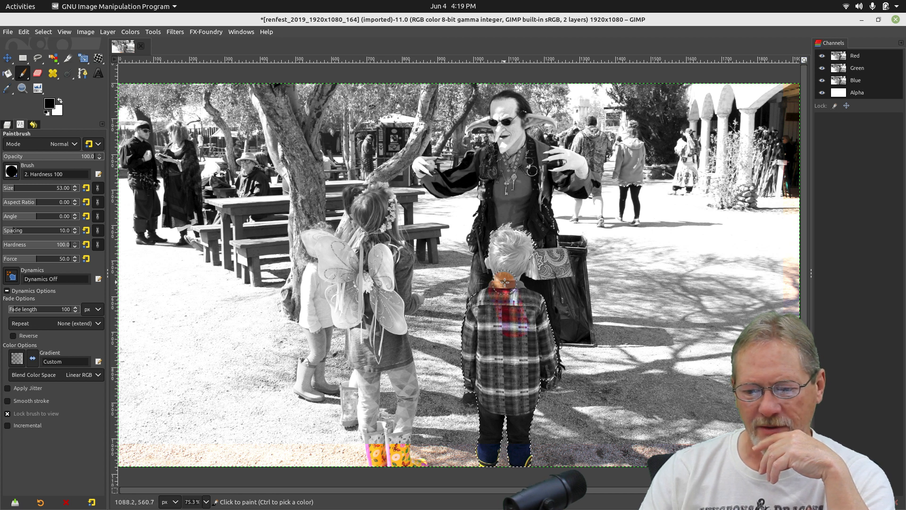
- Paint the mask to restore colour to the boy's face, hair, scarf and plaid shirt
{"action": "left_click_drag", "start_coordinate": [503, 283], "coordinate": [498, 234]}
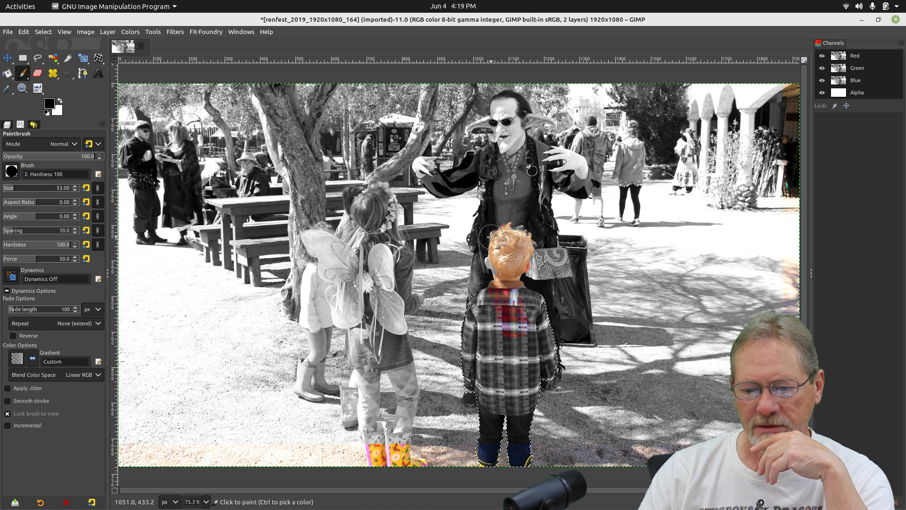
{"action": "left_click_drag", "start_coordinate": [490, 236], "coordinate": [512, 283]}
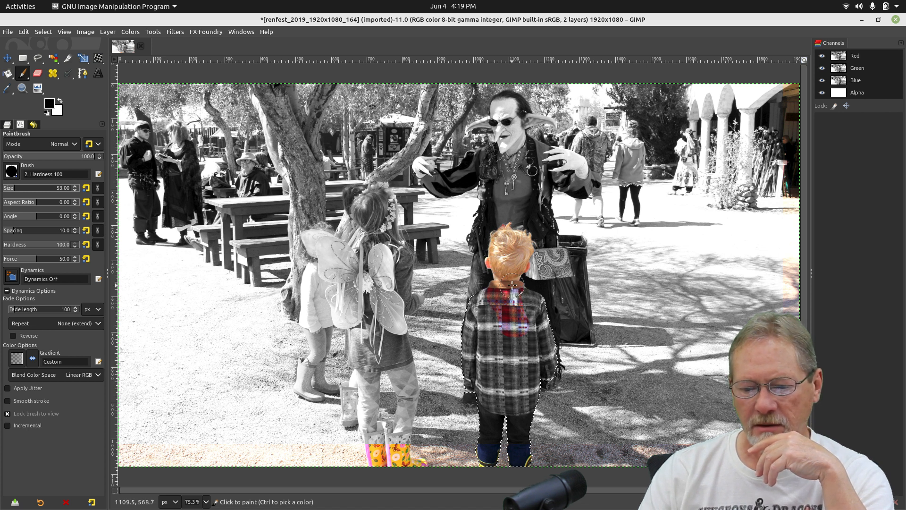
{"action": "left_click_drag", "start_coordinate": [511, 283], "coordinate": [549, 340]}
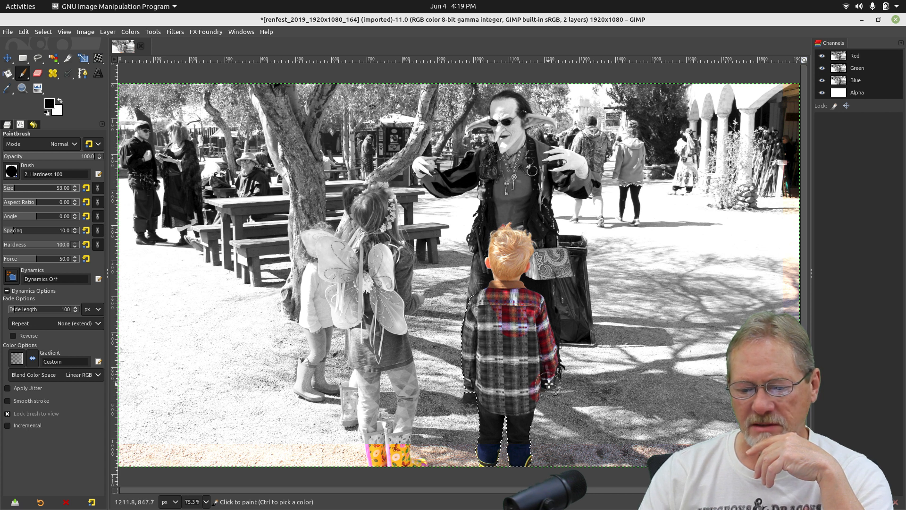
{"action": "left_click_drag", "start_coordinate": [550, 384], "coordinate": [525, 309]}
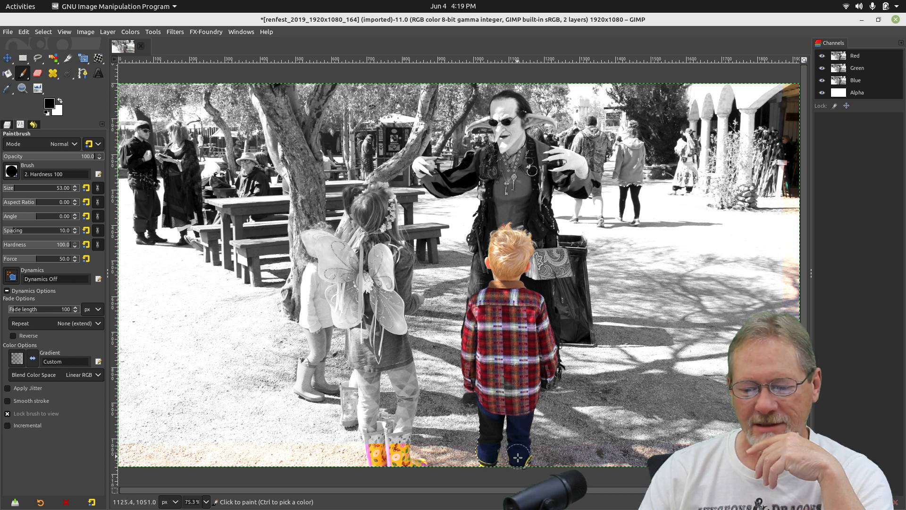
{"action": "mouse_move", "coordinate": [488, 427]}
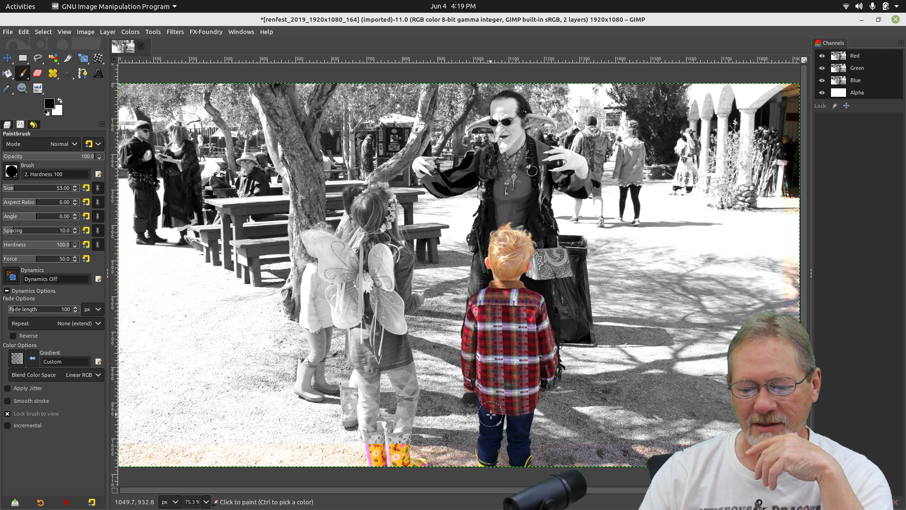
{"action": "mouse_move", "coordinate": [543, 366]}
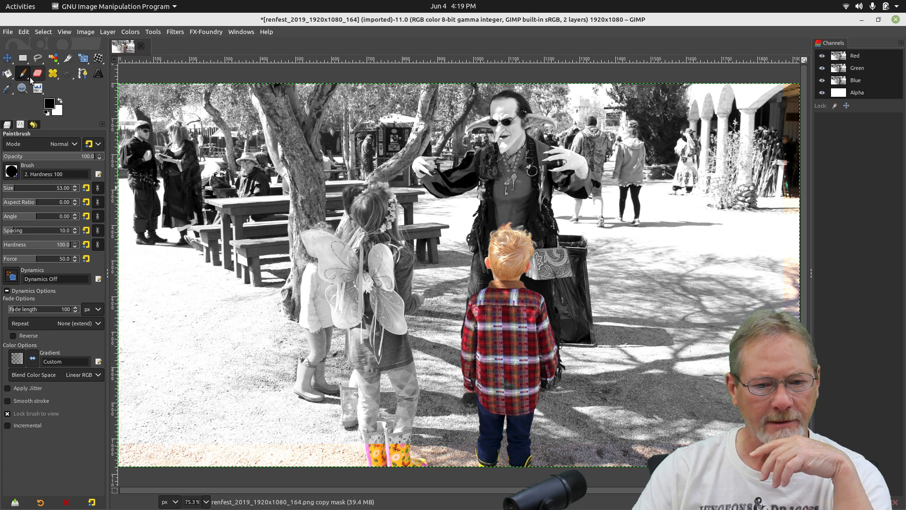
{"action": "left_click", "coordinate": [22, 88]}
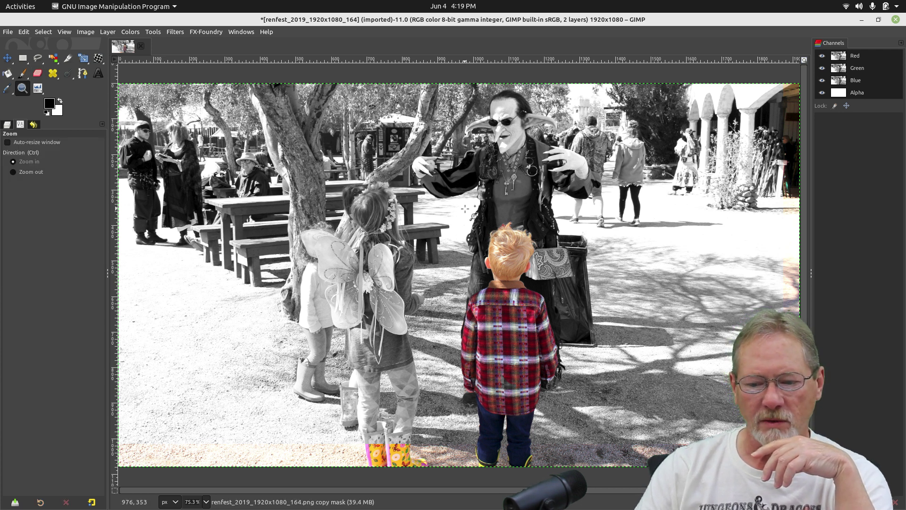
- Zoom on the top of the boy's hair and paint the stray red patch back to grey
{"action": "left_click_drag", "start_coordinate": [471, 208], "coordinate": [537, 240]}
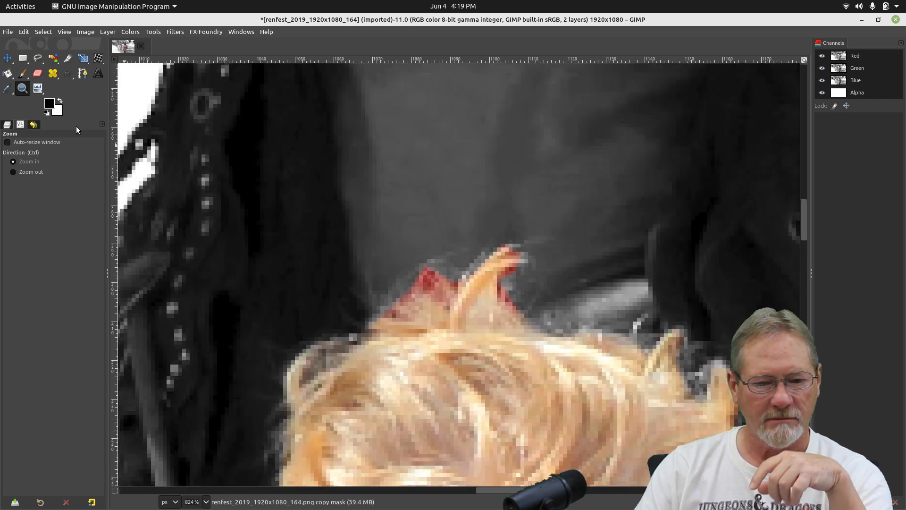
{"action": "mouse_move", "coordinate": [21, 96]}
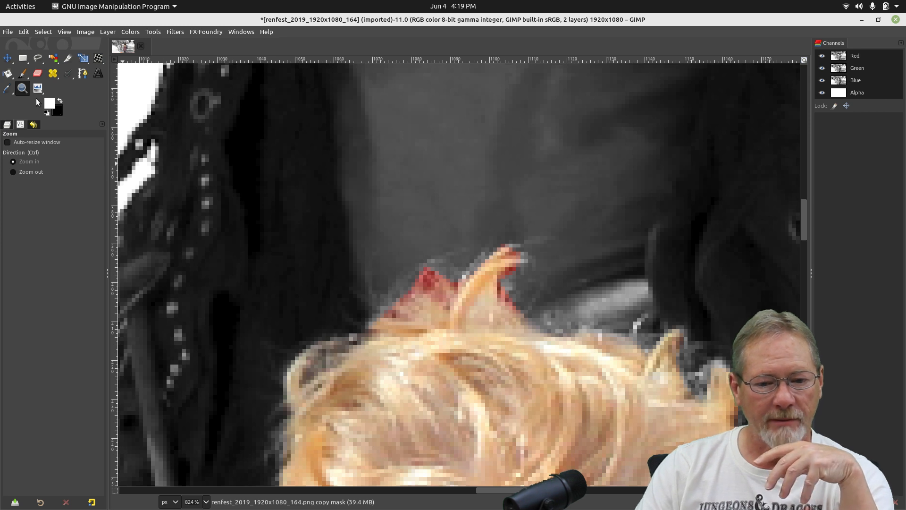
{"action": "left_click", "coordinate": [23, 73]}
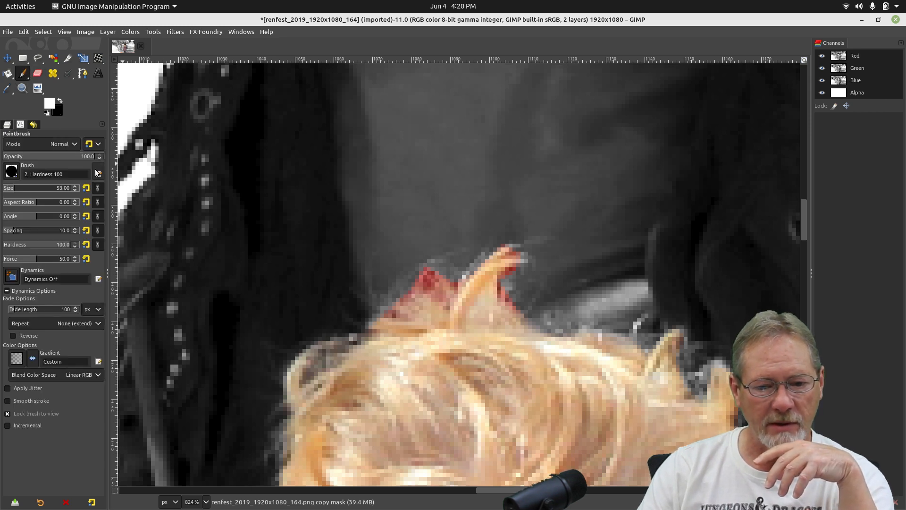
{"action": "left_click", "coordinate": [509, 289]}
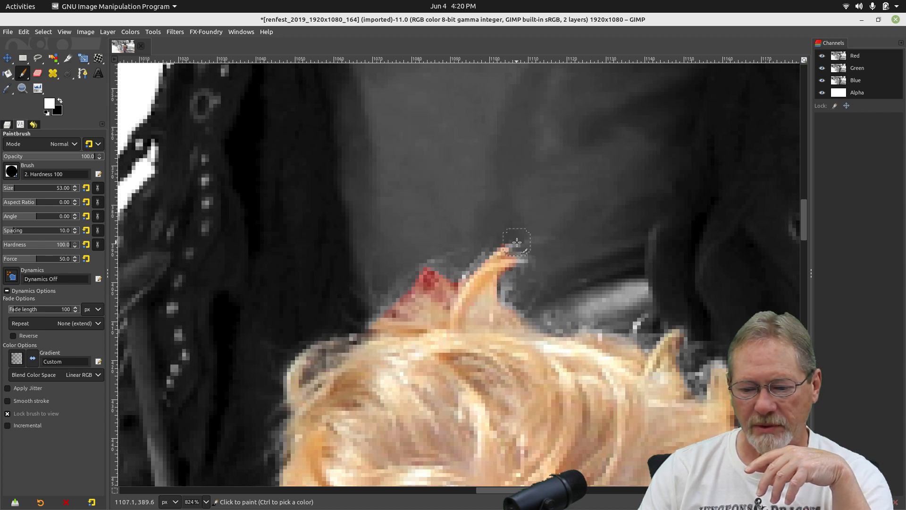
{"action": "left_click_drag", "start_coordinate": [518, 241], "coordinate": [422, 277]}
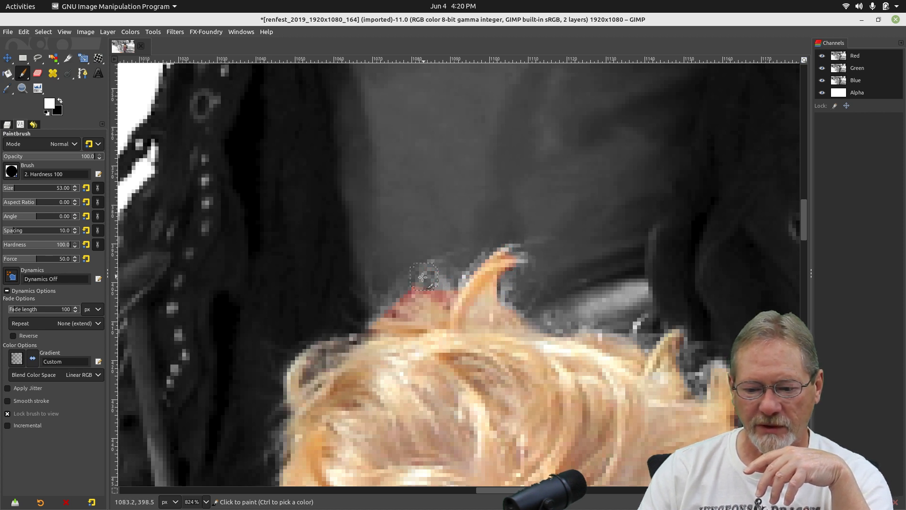
{"action": "left_click_drag", "start_coordinate": [422, 277], "coordinate": [384, 308]}
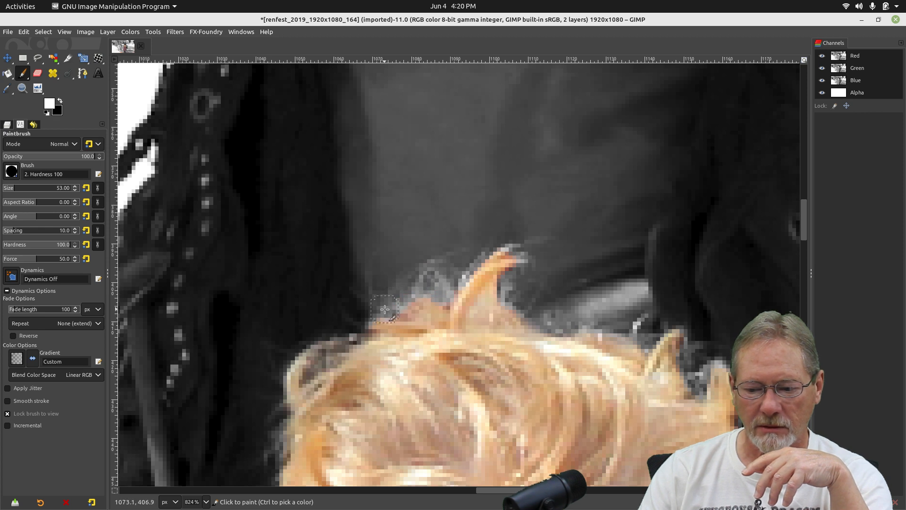
{"action": "mouse_move", "coordinate": [605, 178]}
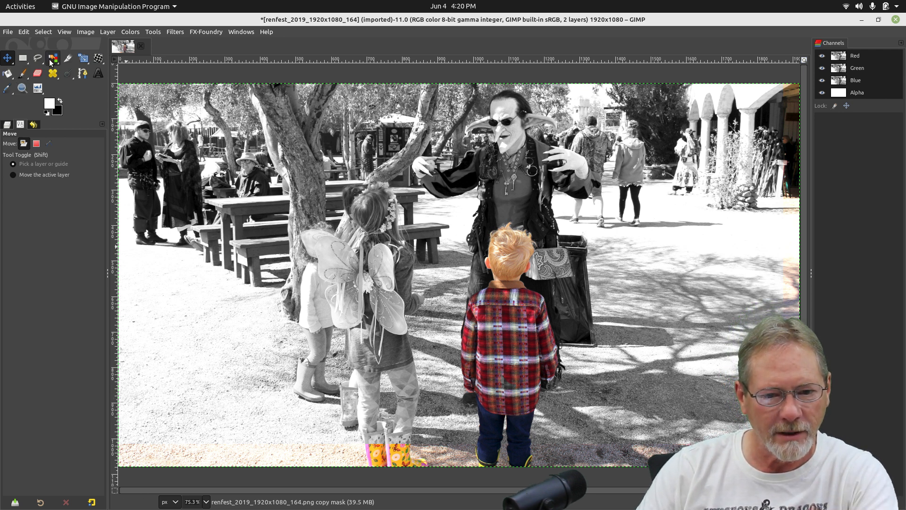
- Switch to the Paintbrush to paint the girl's yellow boots back to grayscale
{"action": "left_click", "coordinate": [23, 74]}
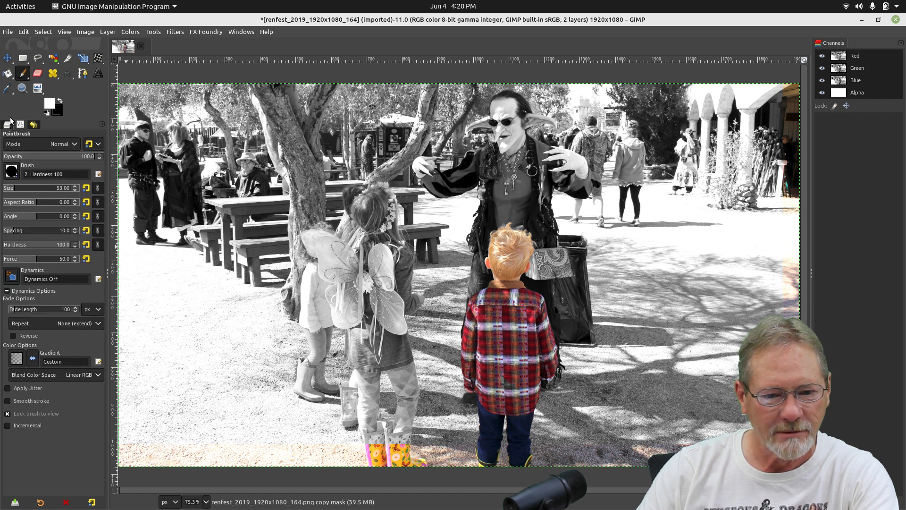
{"action": "mouse_move", "coordinate": [374, 440]}
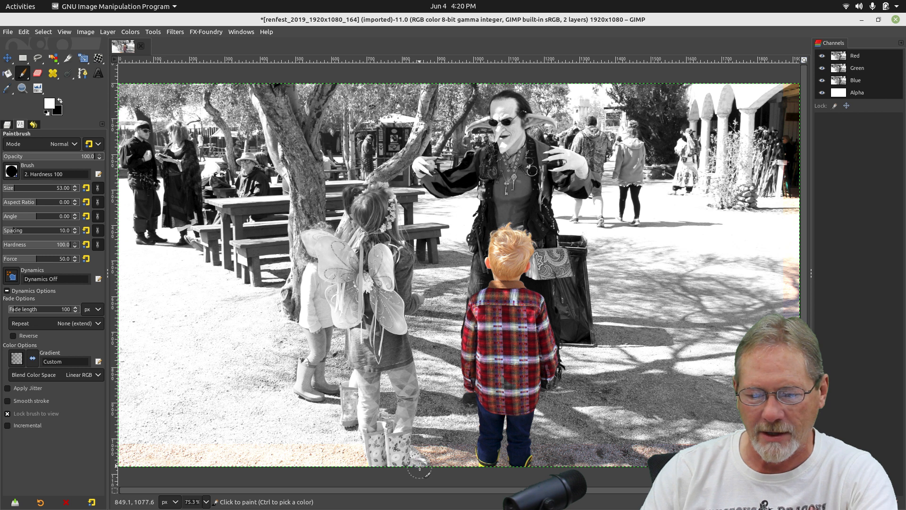
{"action": "mouse_move", "coordinate": [171, 322]}
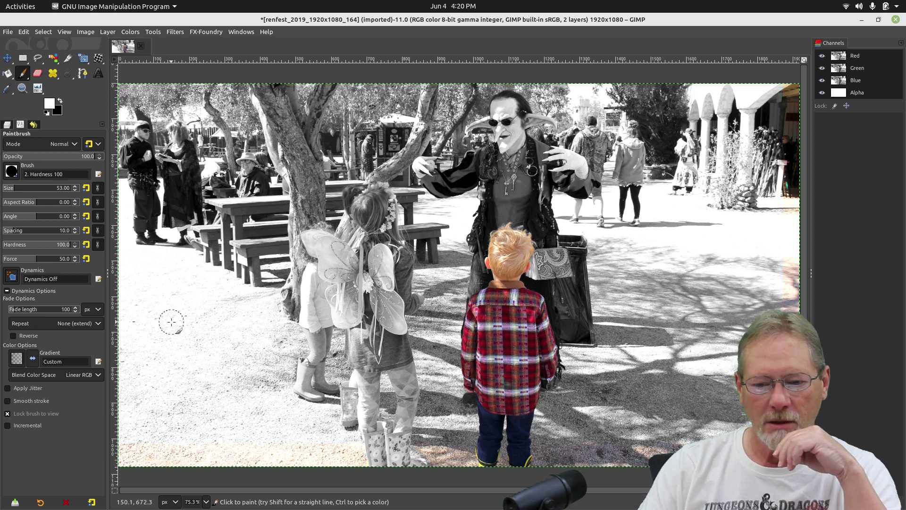